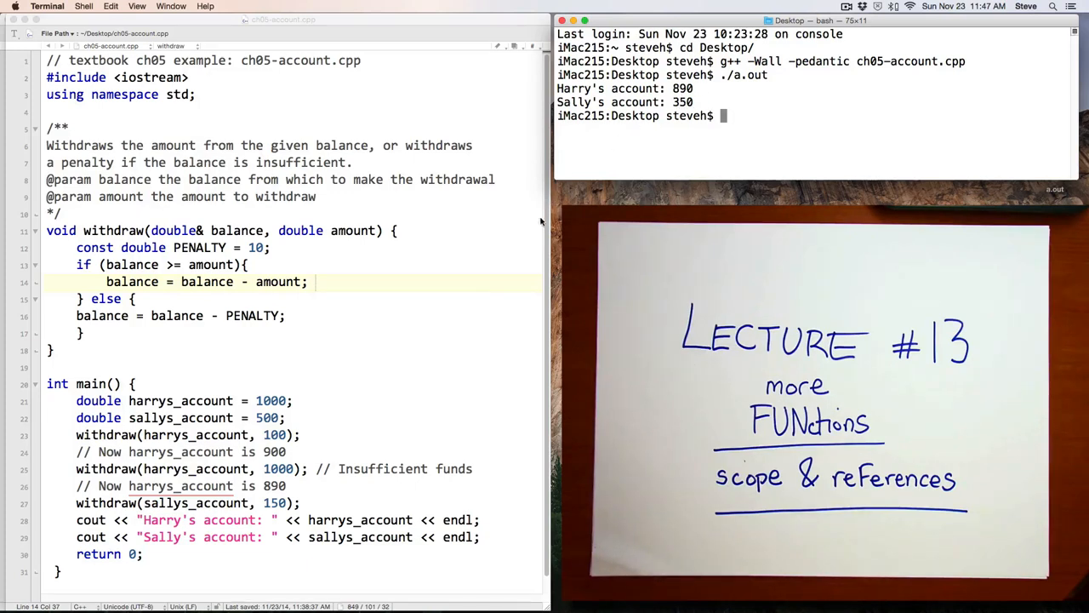
mouse_move(306, 417)
text(double)
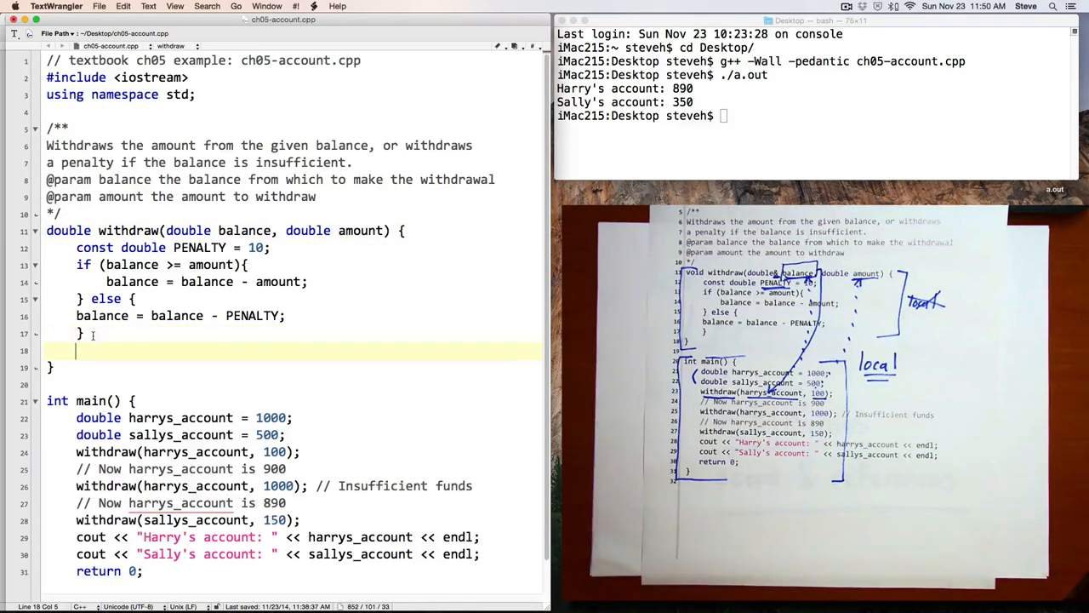
- End the withdraw function body with the statement 'return balance;'
text(return)
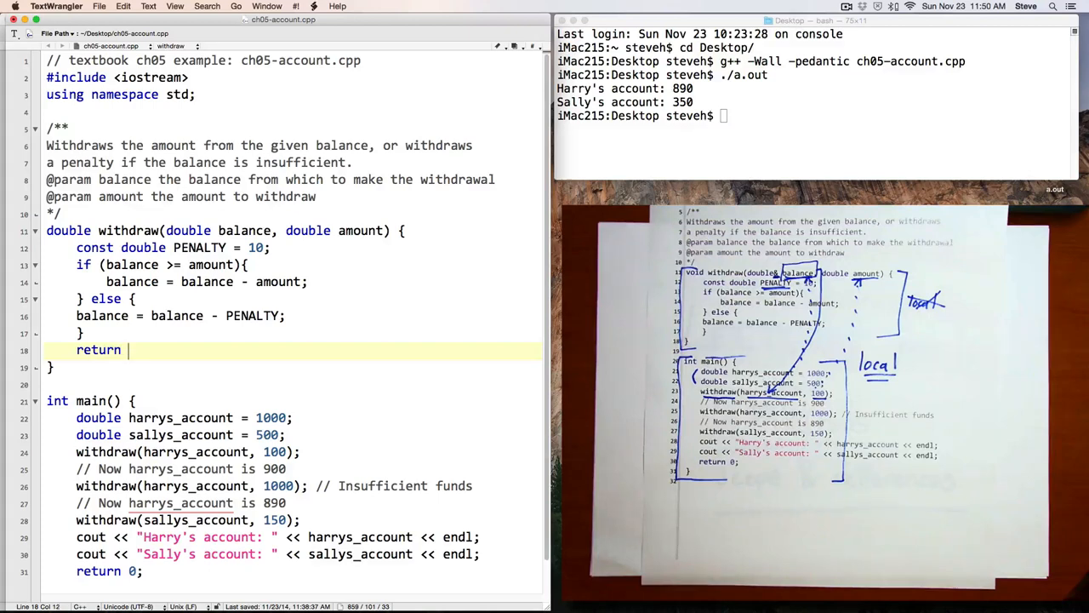
text(balance;)
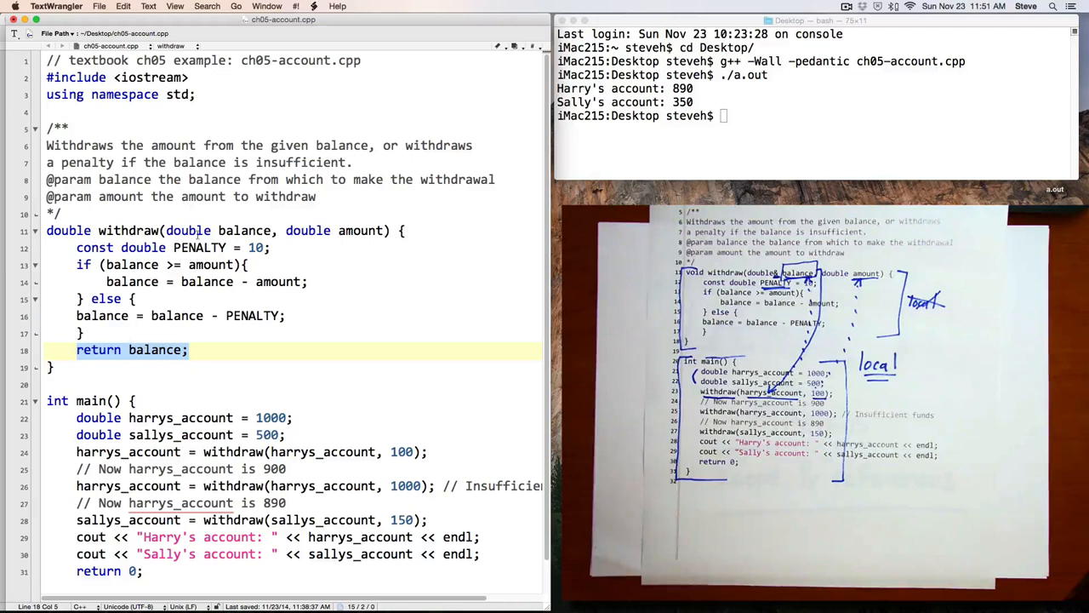
mouse_move(303, 475)
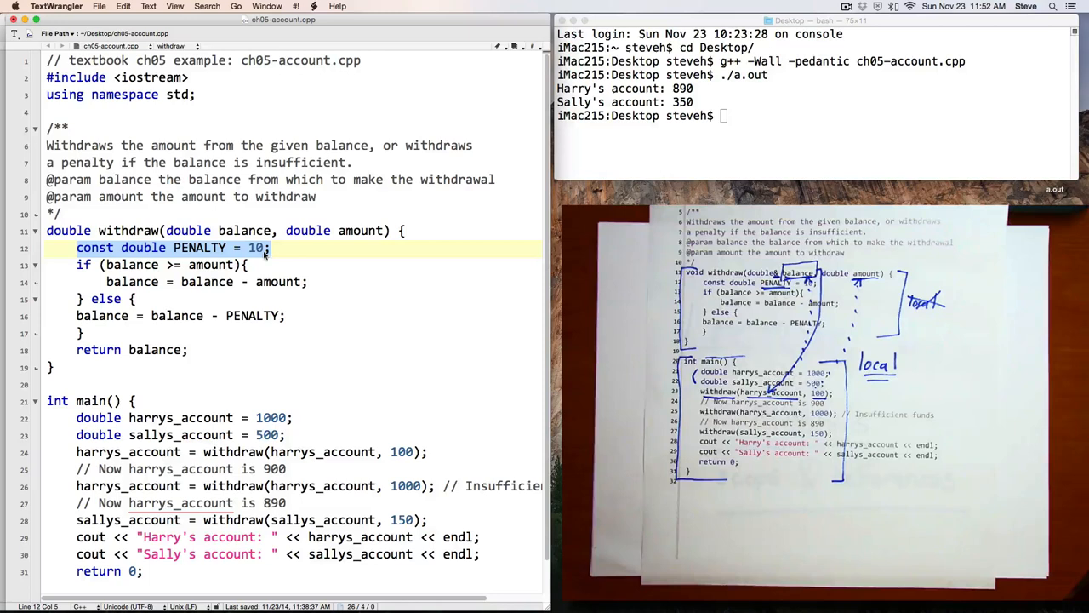
- Change the PENALTY initializer from 10 to 10.0 by appending '.0'
text(.0)
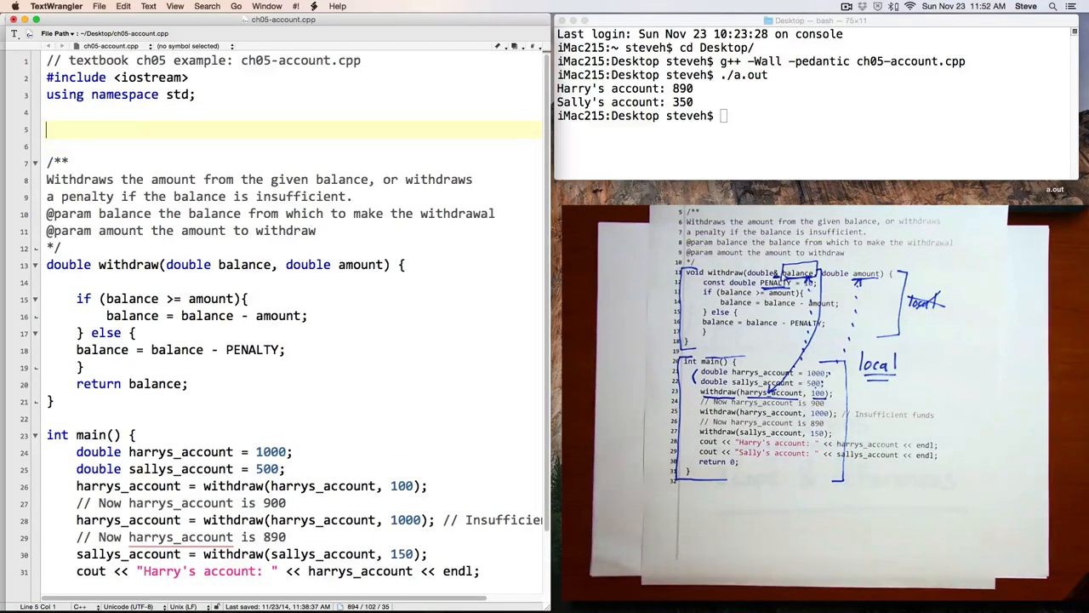
- Write 'const double PENALTY = 10.0;' globally after the using directive and select the old local line
text(const double PENALTY = 10.0;)
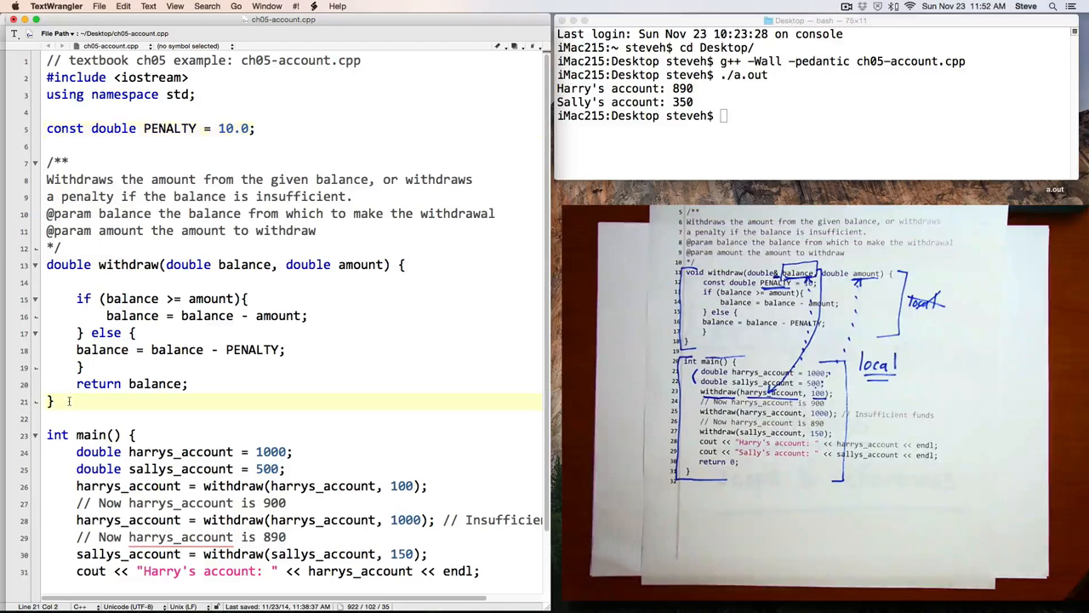
drag(47, 265, 51, 402)
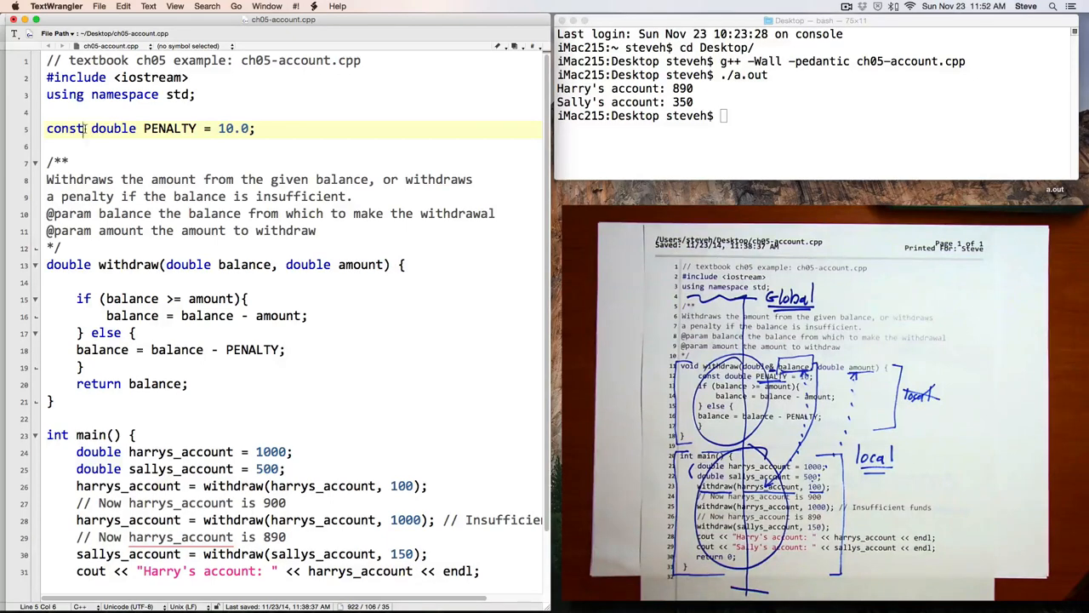
double_click(65, 129)
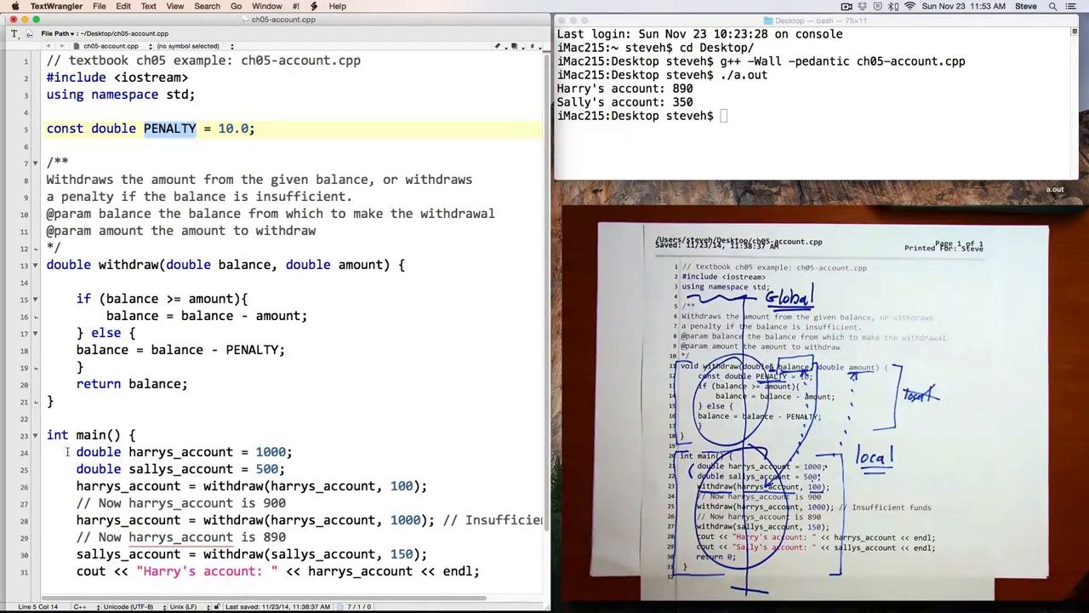
drag(75, 451, 480, 572)
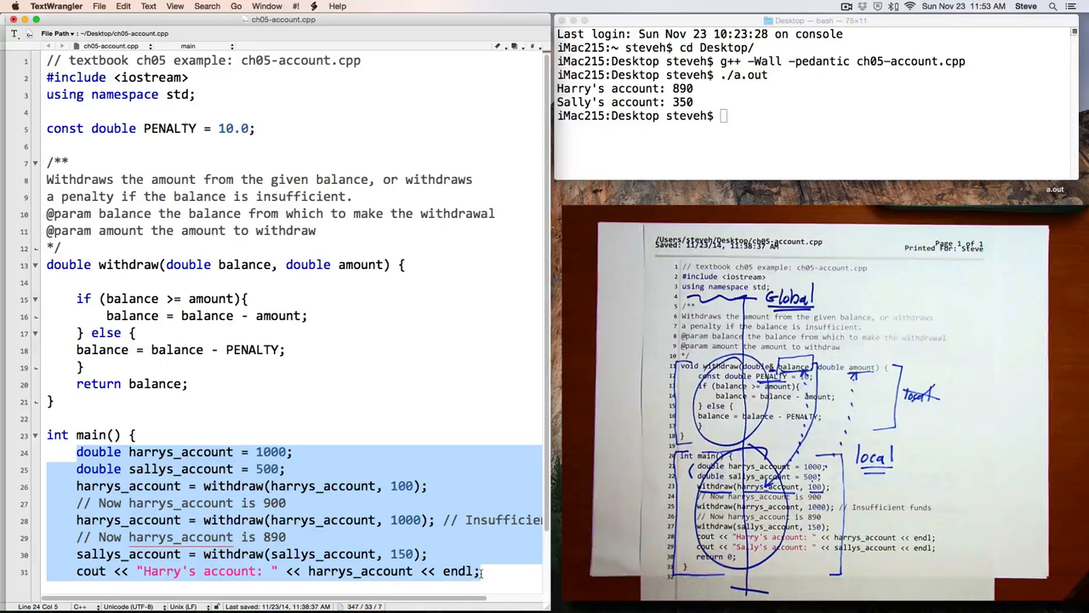